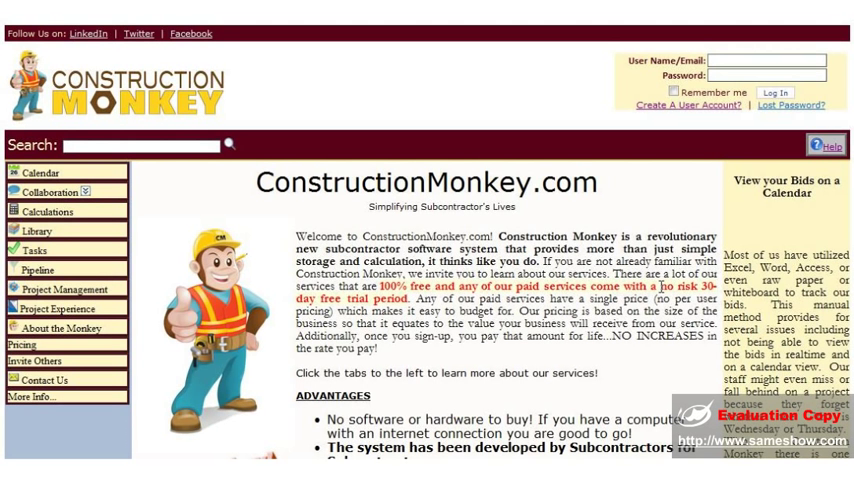
{"action": "mouse_move", "coordinate": [712, 116]}
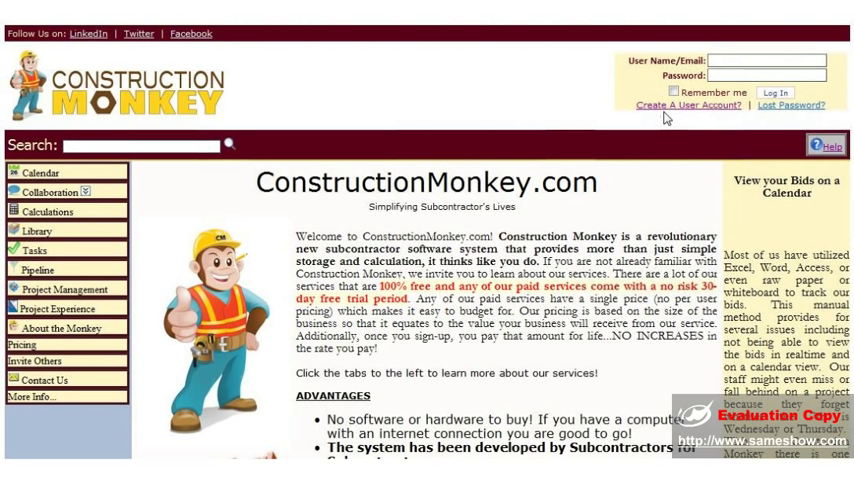
Step: Sign in to the ConstructionMonkey account with the entered username and password
{"action": "left_click", "coordinate": [736, 56]}
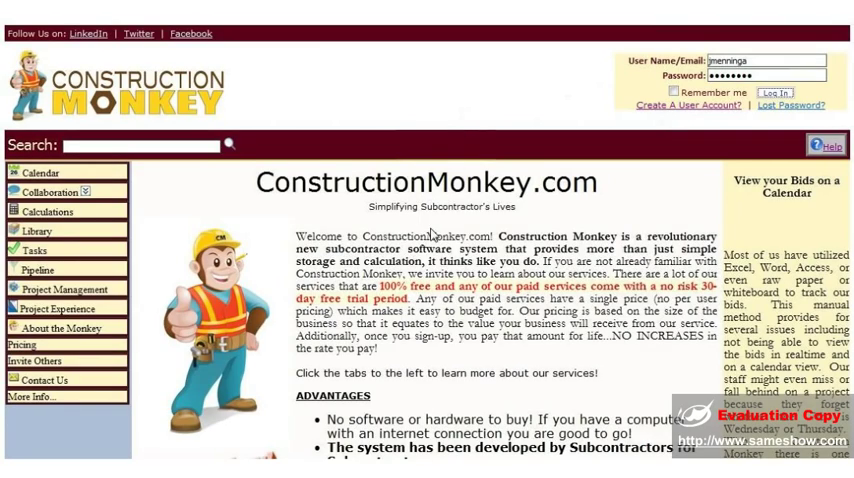
{"action": "left_click", "coordinate": [776, 92]}
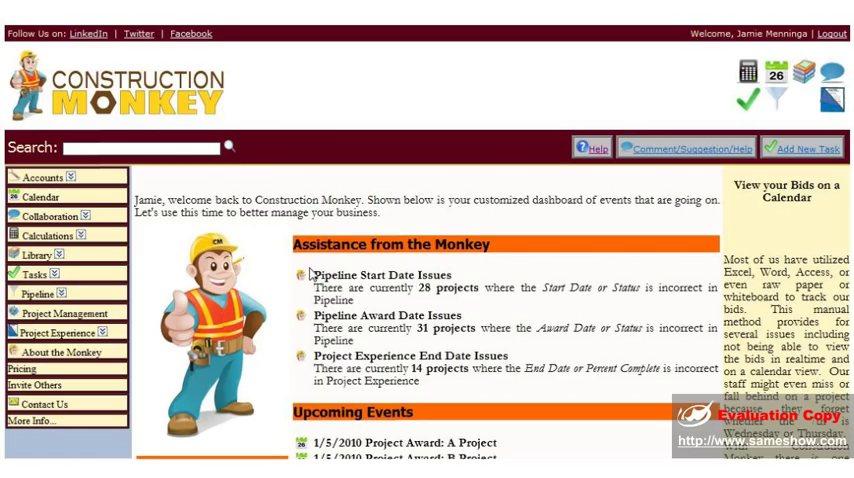
{"action": "mouse_move", "coordinate": [60, 236]}
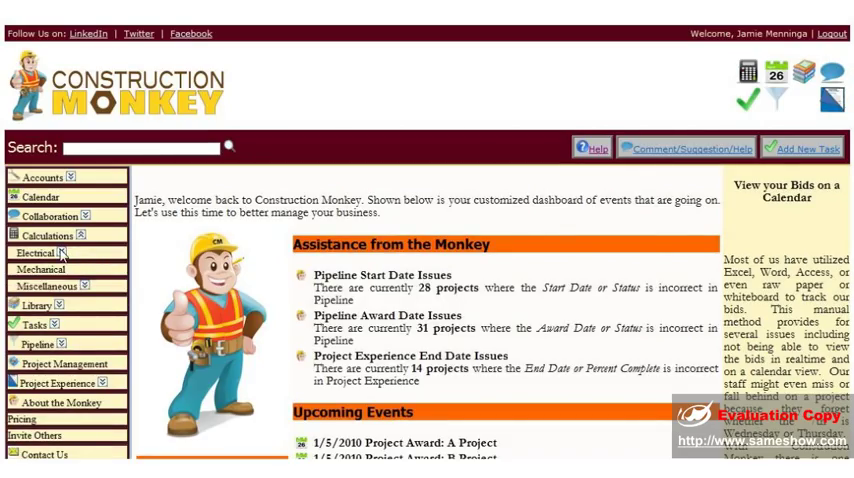
Step: Browse the Electrical Conduit Table of trade sizes, then choose the Conduit/Wire Table entry
{"action": "left_click", "coordinate": [36, 252]}
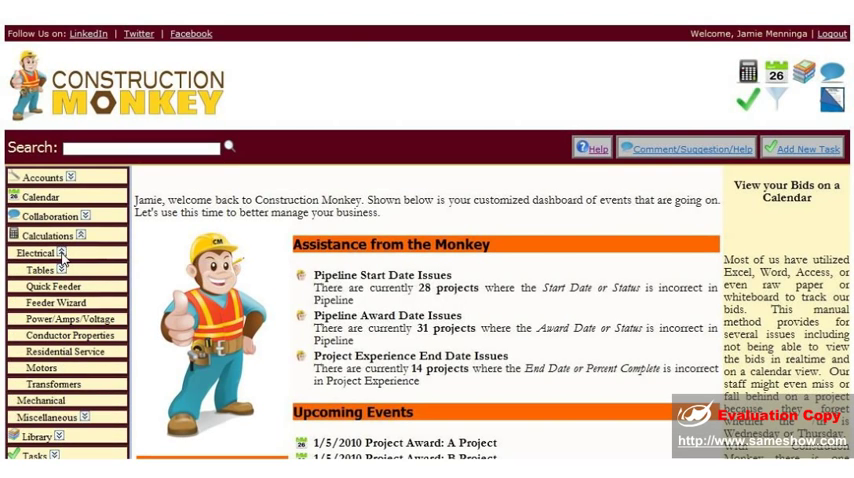
{"action": "left_click", "coordinate": [40, 270]}
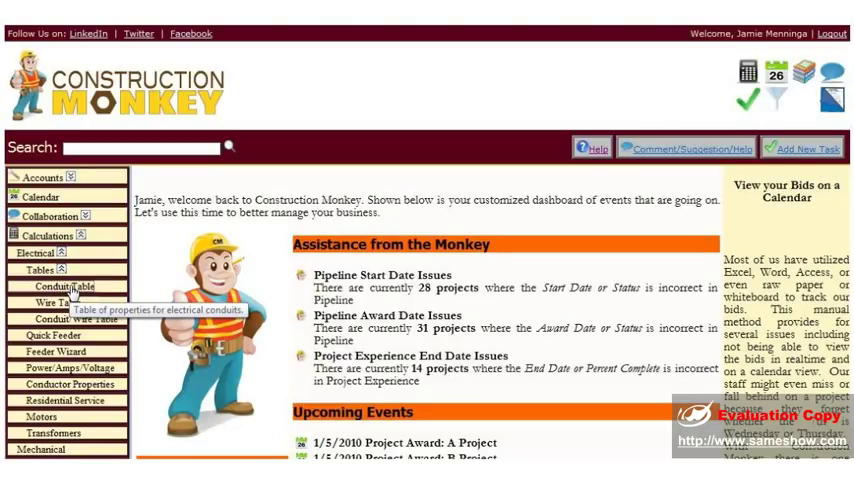
{"action": "left_click", "coordinate": [52, 288]}
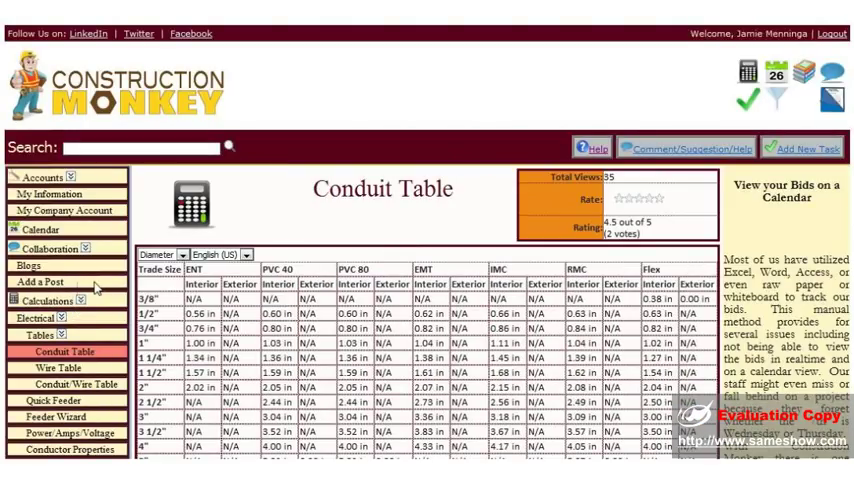
{"action": "scroll", "scroll_direction": "down", "scroll_amount": 3}
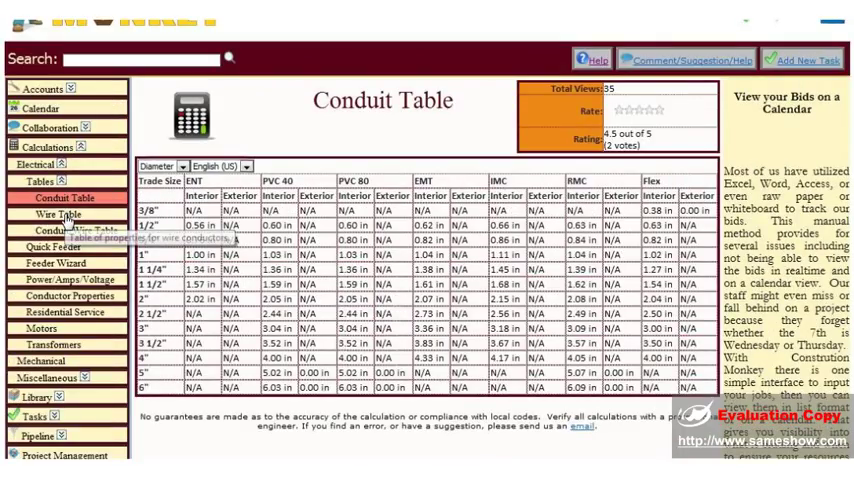
{"action": "left_click", "coordinate": [56, 216]}
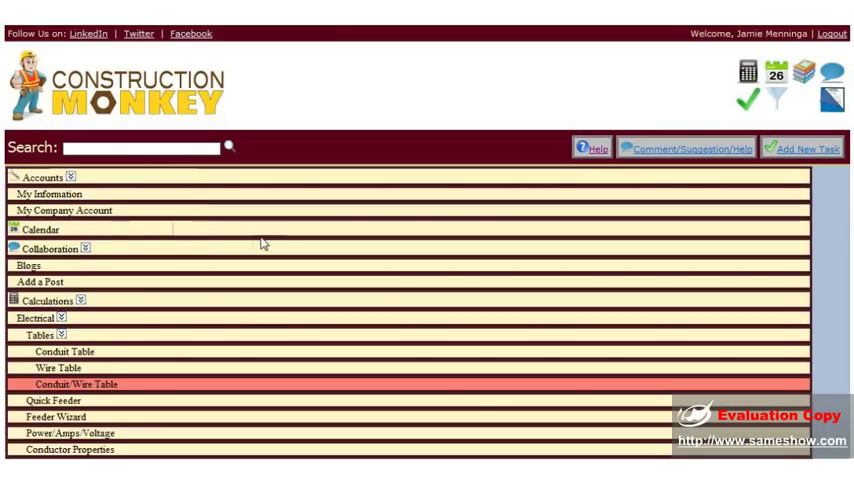
Step: Review the Wire/Conduit Table of ampacities and wire counts per EMT conduit size
{"action": "left_click", "coordinate": [76, 384]}
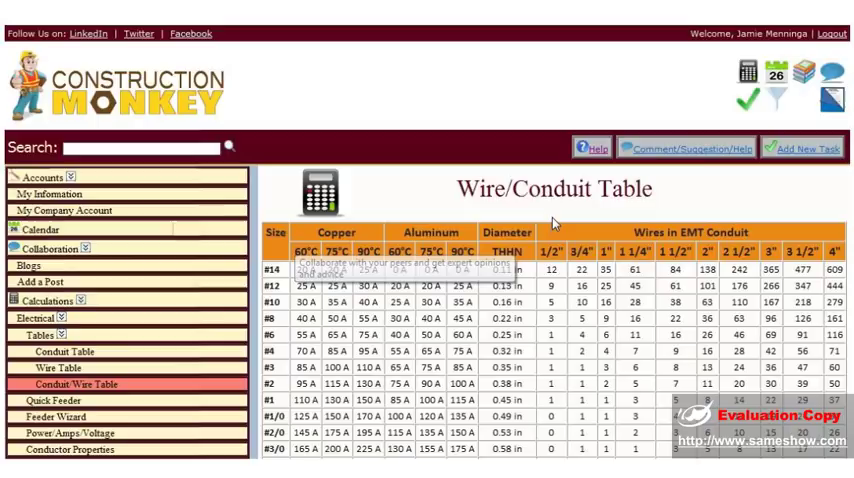
{"action": "scroll", "scroll_direction": "down", "scroll_amount": 3}
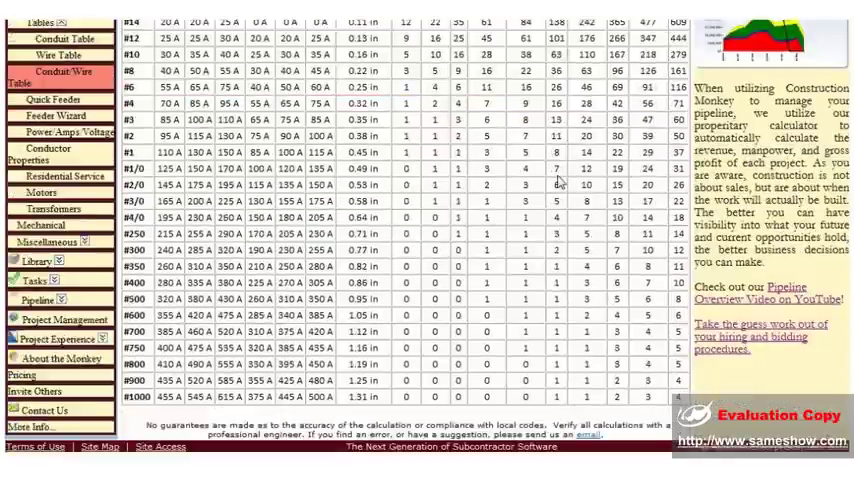
{"action": "scroll", "scroll_direction": "up", "scroll_amount": 3}
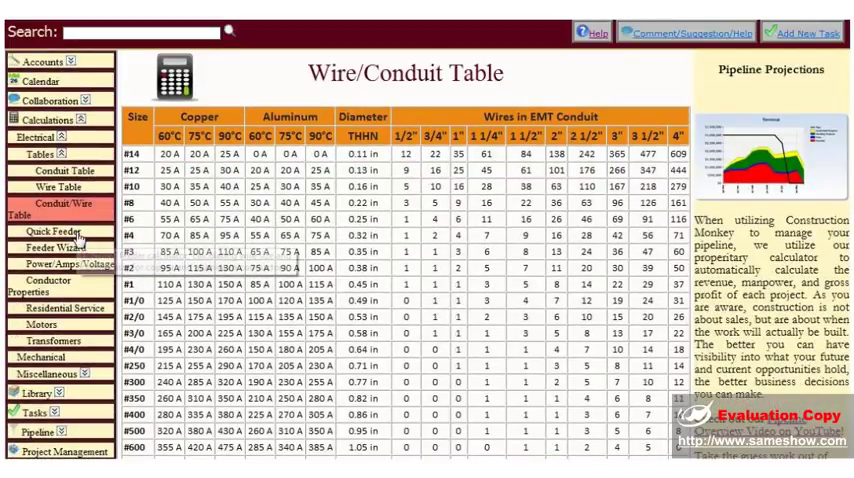
{"action": "mouse_move", "coordinate": [56, 248]}
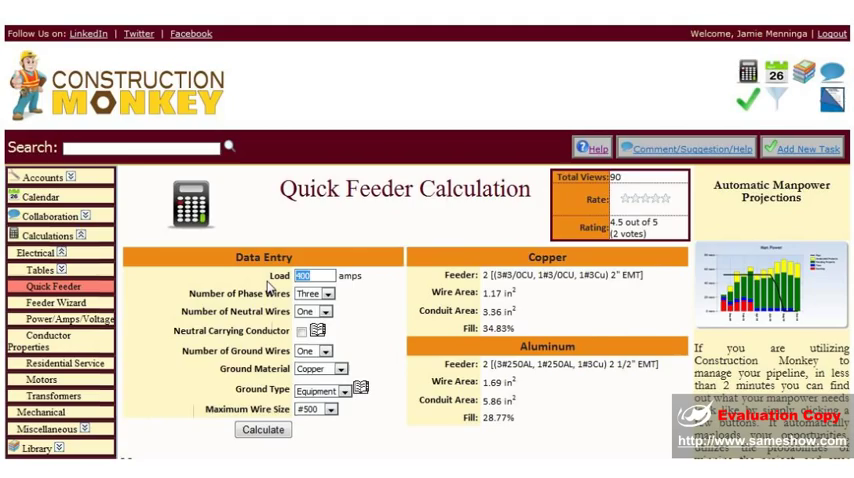
Step: Calculate Quick Feeder copper and aluminium sizes for a 600 amp load, then go to Feeder Wizard
{"action": "type", "text": "600"}
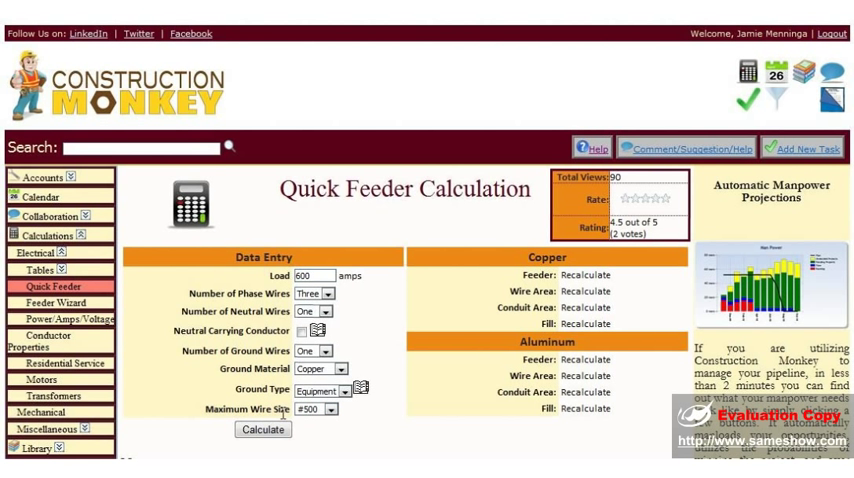
{"action": "left_click", "coordinate": [256, 430]}
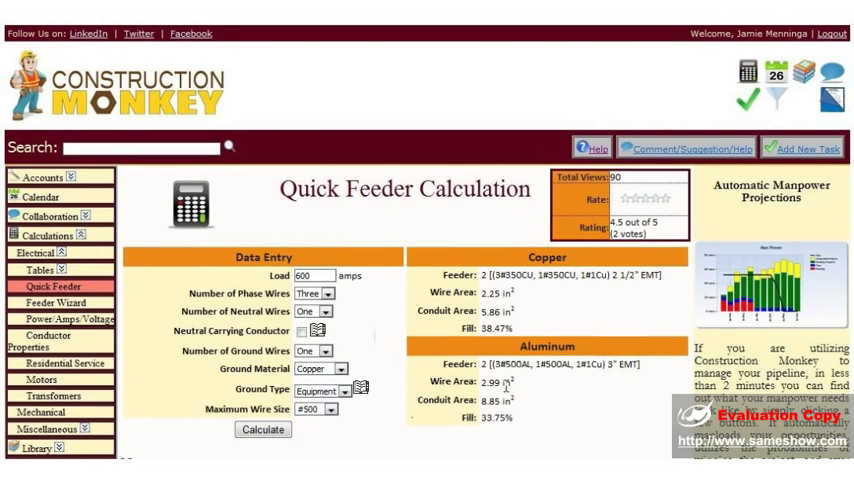
{"action": "scroll", "scroll_direction": "down", "scroll_amount": 3}
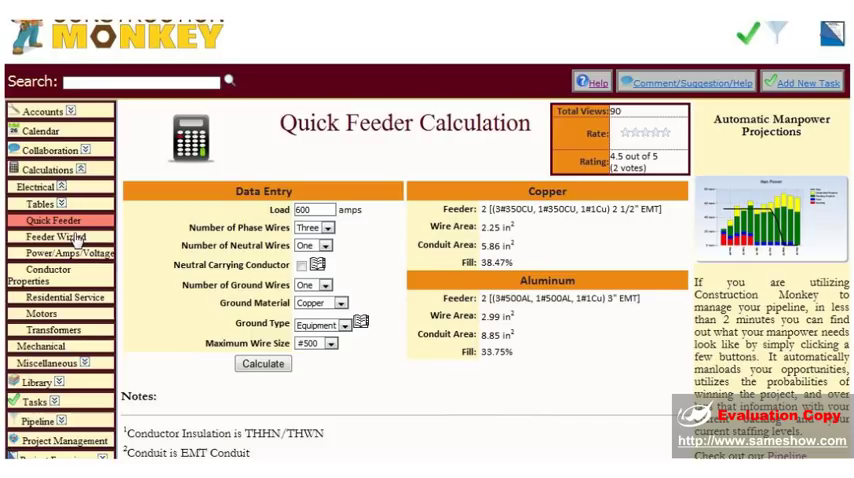
{"action": "left_click", "coordinate": [52, 236]}
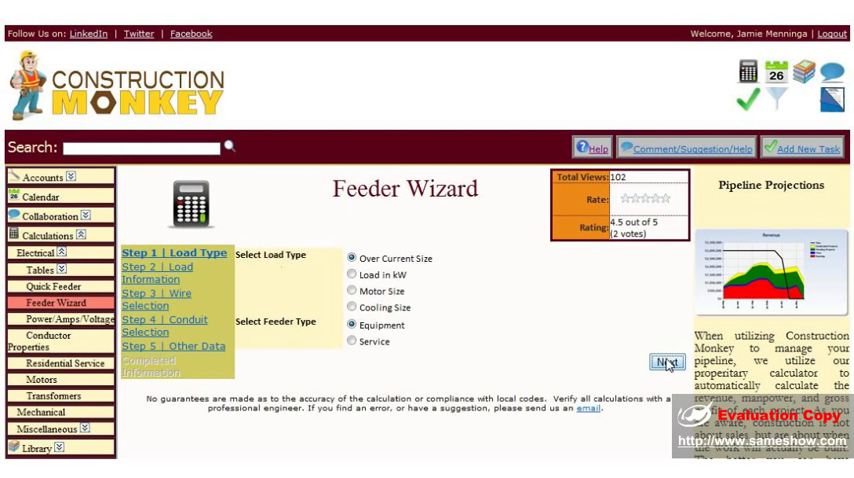
Step: Advance through the load, wire, conduit and other-data wizard pages and finish with 400 amp results
{"action": "left_click", "coordinate": [668, 360]}
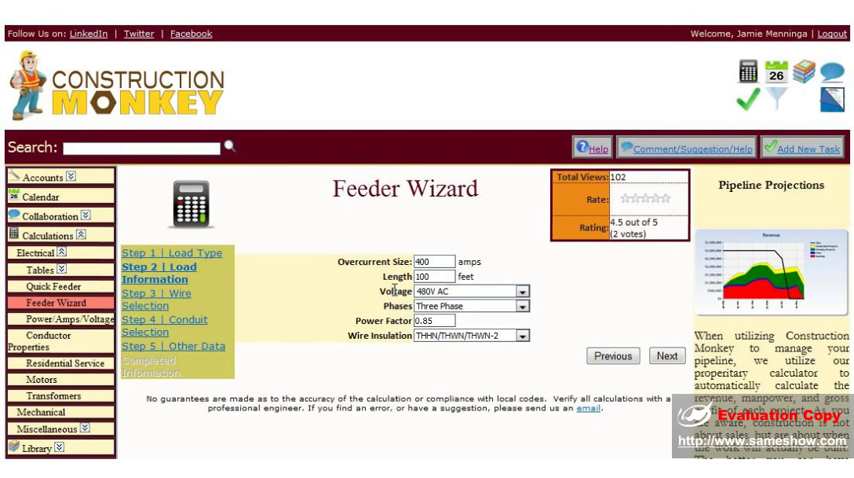
{"action": "mouse_move", "coordinate": [392, 336]}
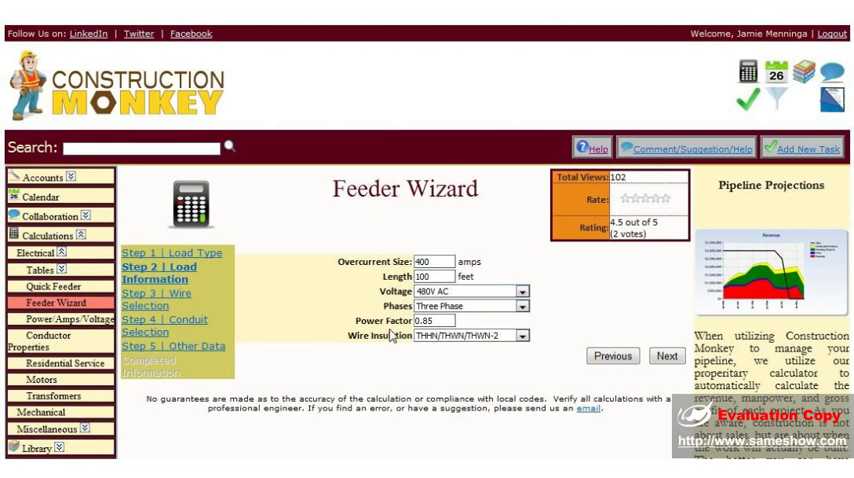
{"action": "mouse_move", "coordinate": [628, 368]}
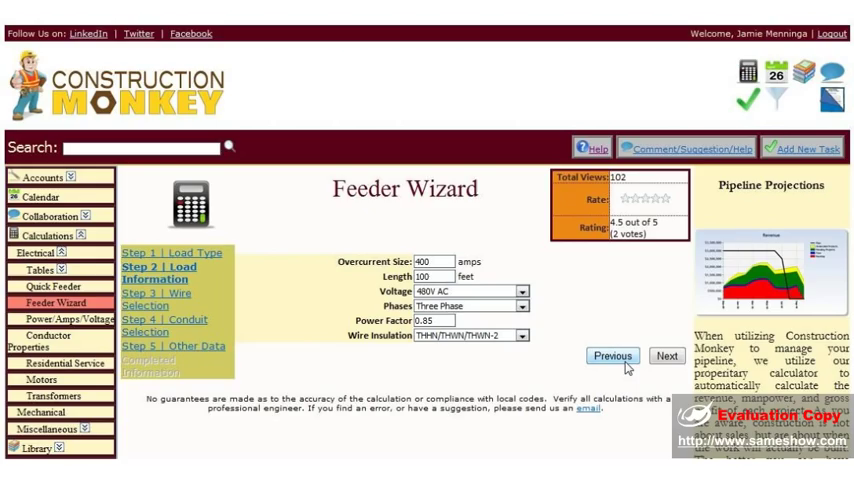
{"action": "left_click", "coordinate": [666, 356]}
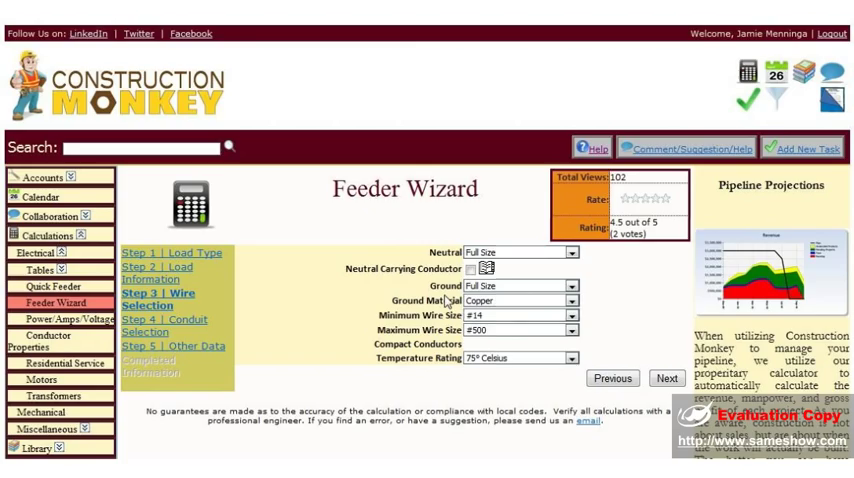
{"action": "mouse_move", "coordinate": [428, 332]}
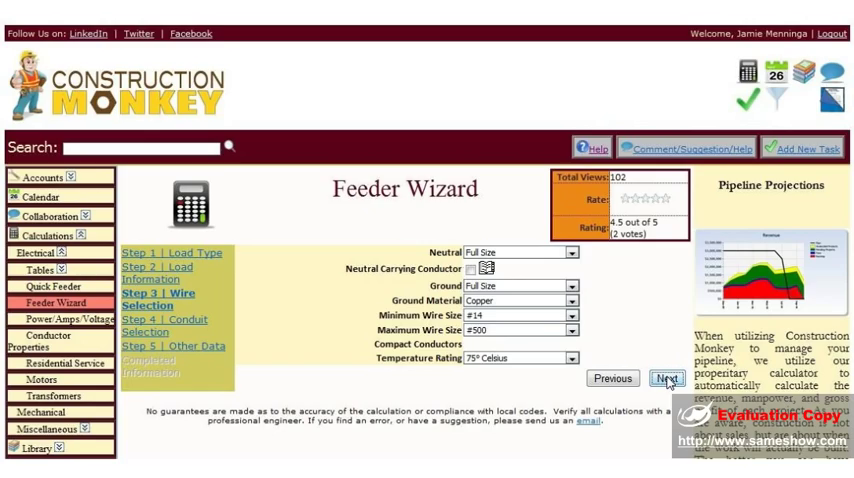
{"action": "left_click", "coordinate": [668, 380]}
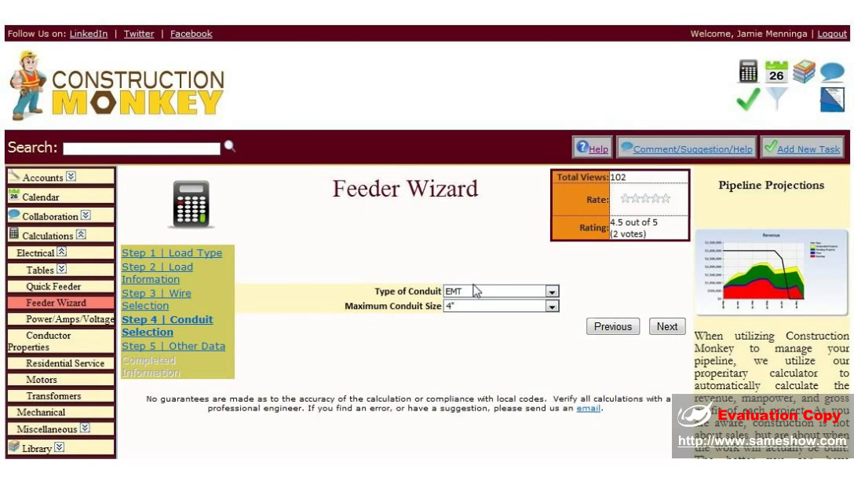
{"action": "mouse_move", "coordinate": [628, 328]}
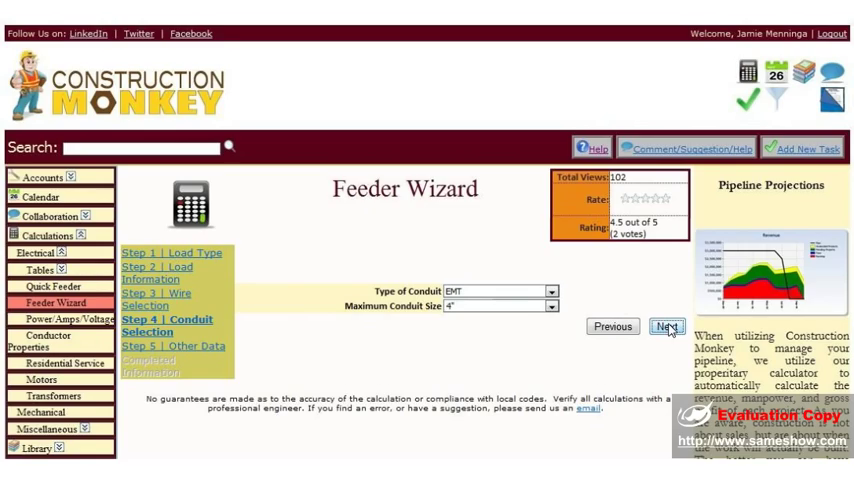
{"action": "left_click", "coordinate": [664, 326]}
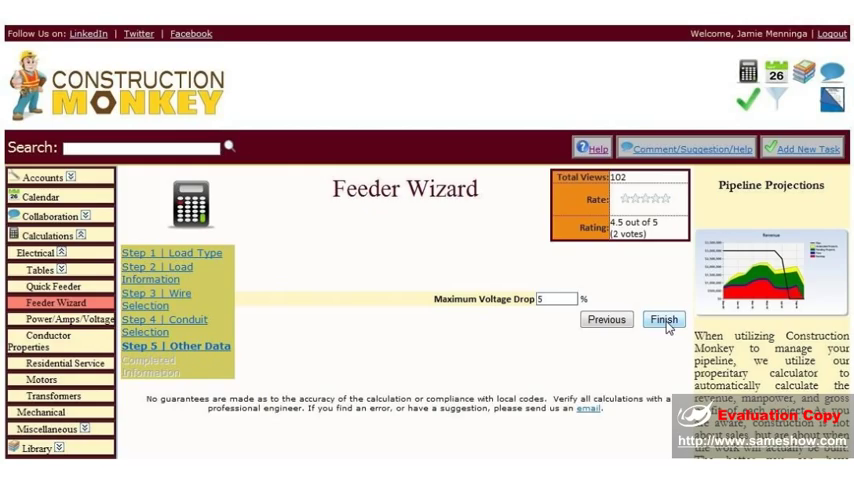
{"action": "left_click", "coordinate": [664, 320]}
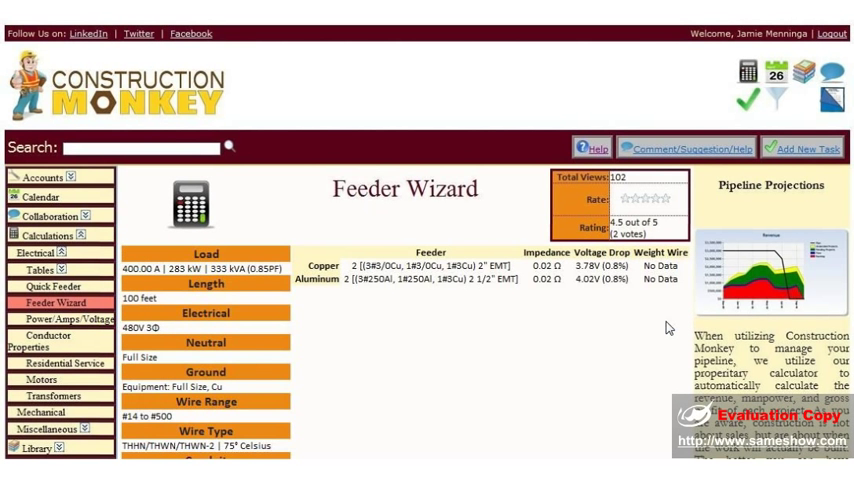
{"action": "mouse_move", "coordinate": [370, 236]}
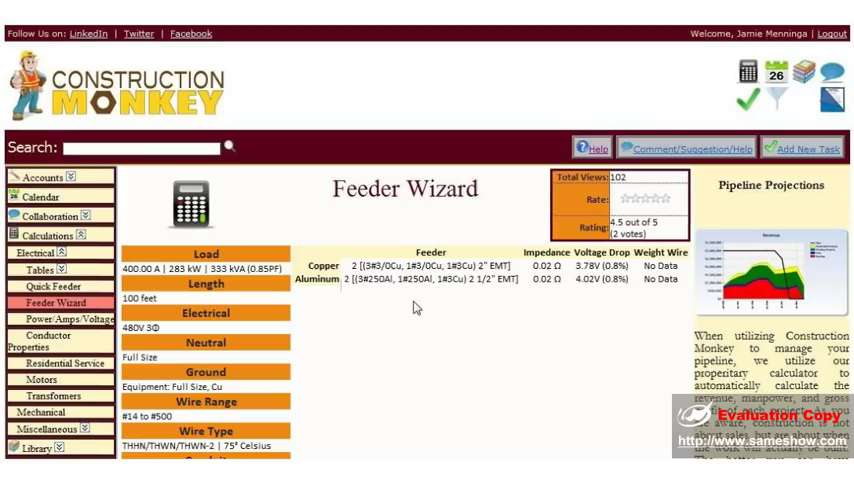
{"action": "scroll", "scroll_direction": "down", "scroll_amount": 3}
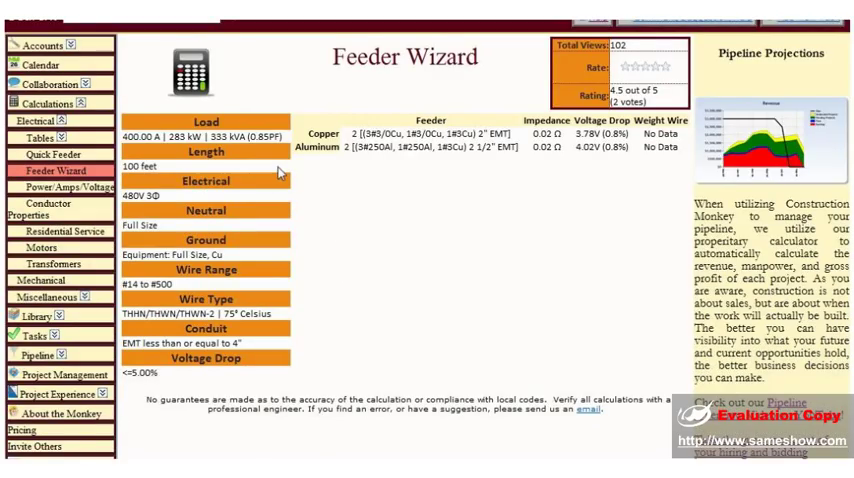
{"action": "mouse_move", "coordinate": [188, 312]}
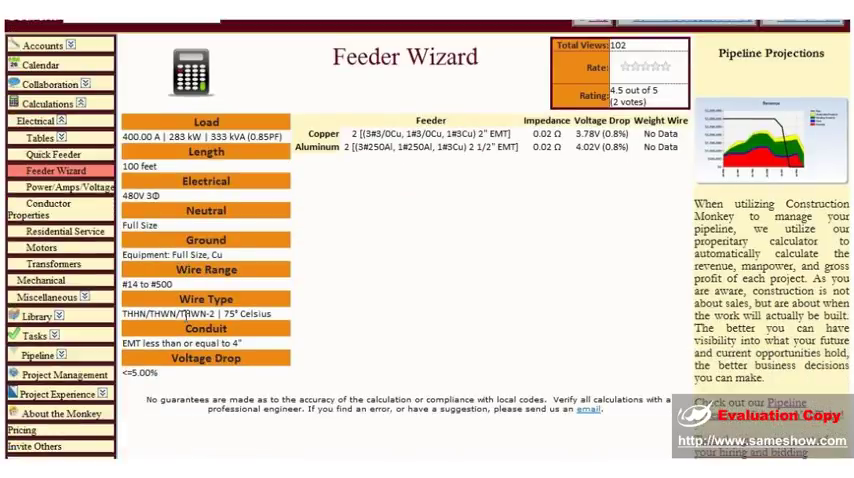
{"action": "mouse_move", "coordinate": [60, 188]}
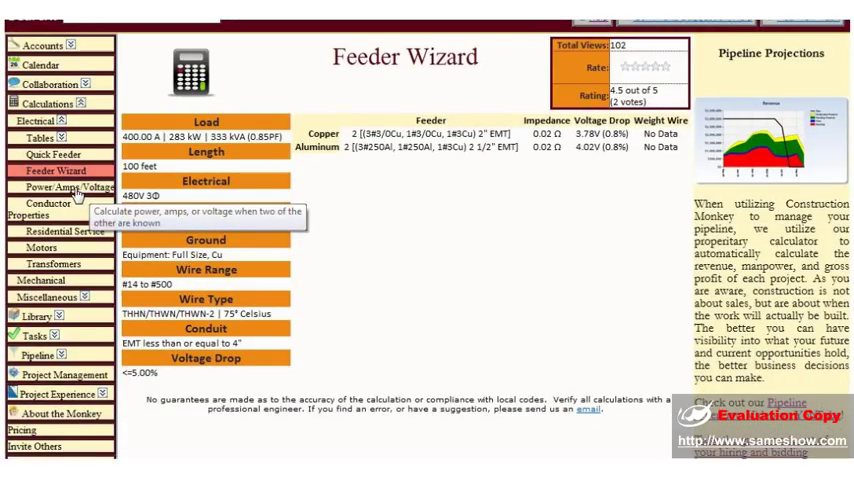
Step: Visit the Power/Amps/Voltage calculator, then go on to the Wire Properties calculator
{"action": "left_click", "coordinate": [62, 188]}
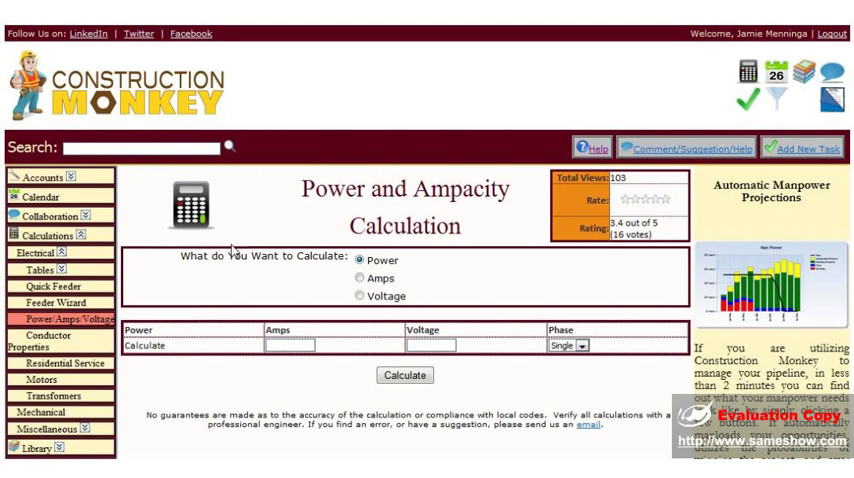
{"action": "scroll", "scroll_direction": "down", "scroll_amount": 3}
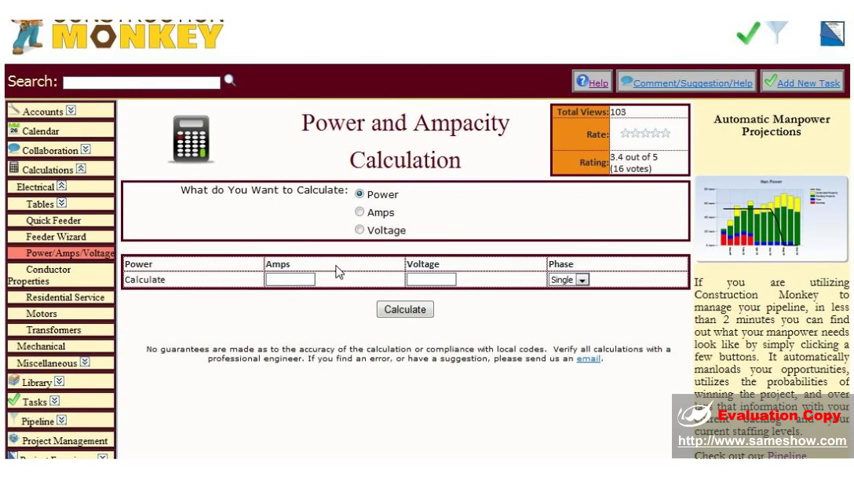
{"action": "left_click", "coordinate": [358, 230]}
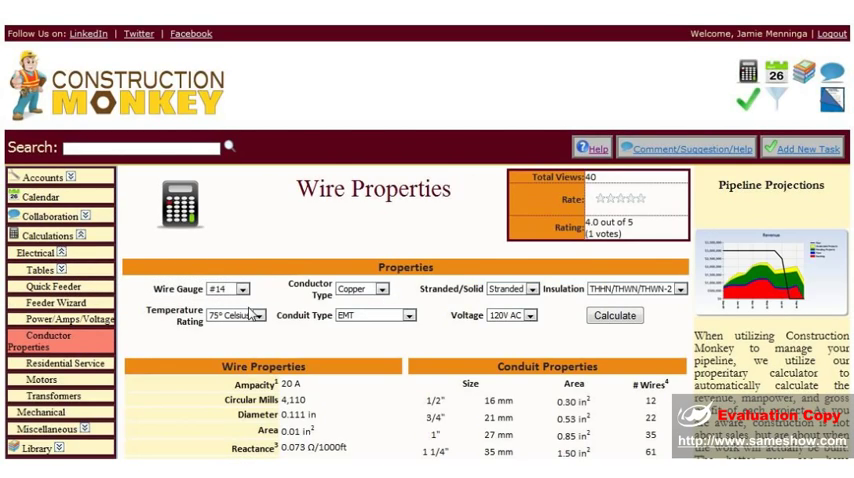
Step: Get wire properties for a #500 copper conductor at 277 V AC, showing 380 A ampacity
{"action": "scroll", "scroll_direction": "down", "scroll_amount": 3}
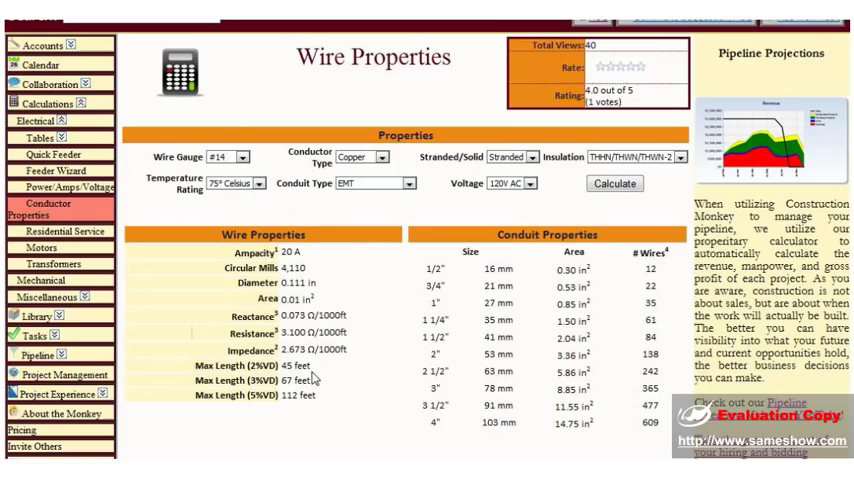
{"action": "left_click", "coordinate": [244, 156]}
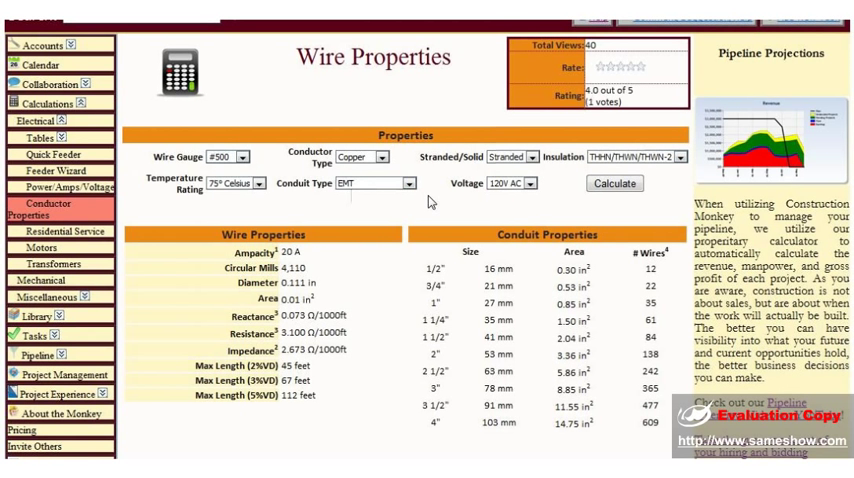
{"action": "mouse_move", "coordinate": [542, 188]}
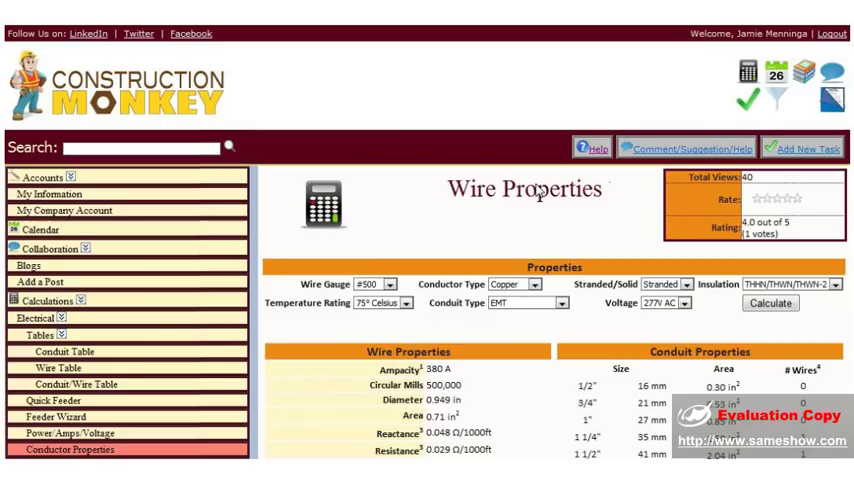
{"action": "scroll", "scroll_direction": "down", "scroll_amount": 3}
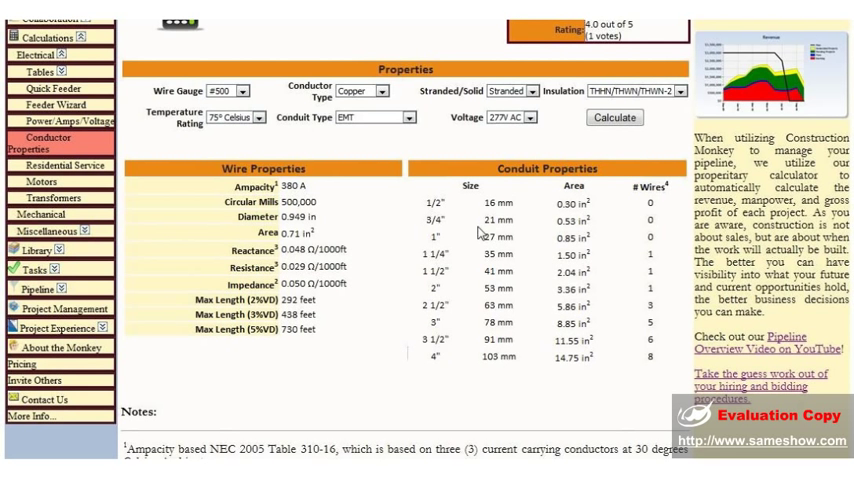
{"action": "mouse_move", "coordinate": [656, 194]}
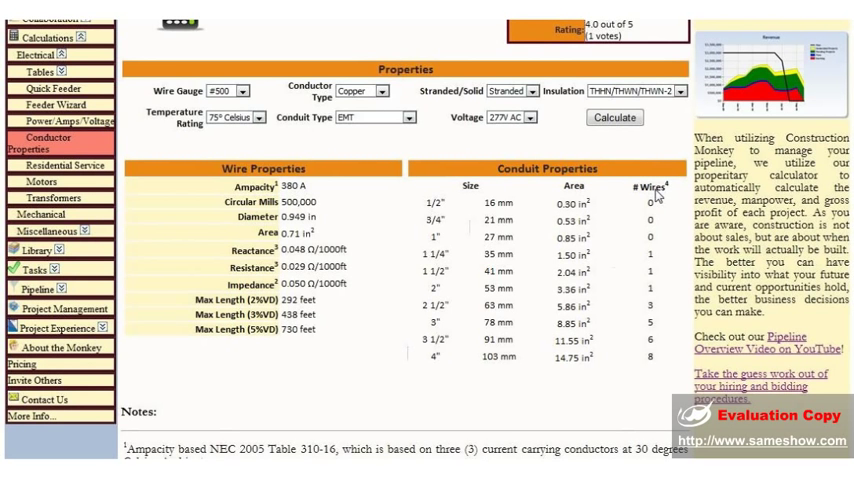
{"action": "mouse_move", "coordinate": [424, 196]}
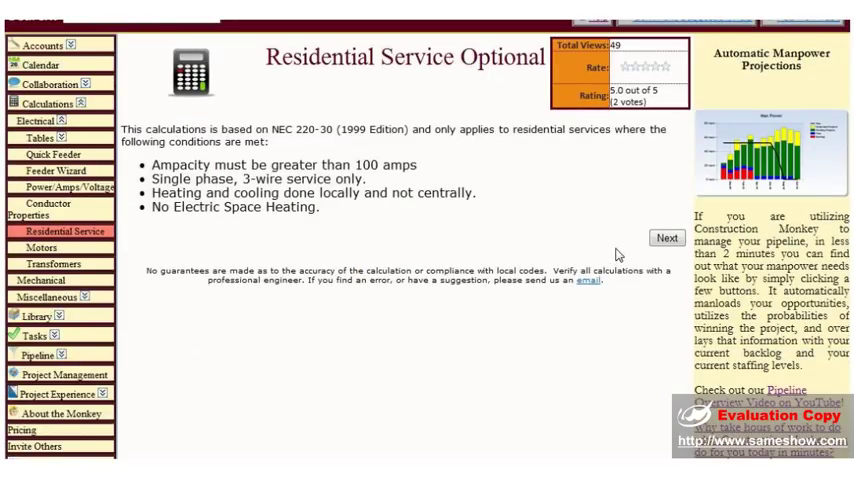
{"action": "mouse_move", "coordinate": [584, 240]}
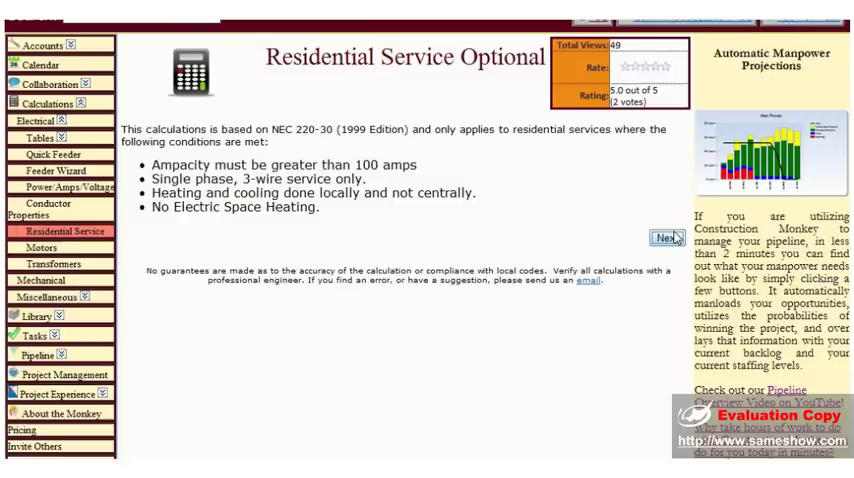
Step: Continue past the Residential Service conditions through the load form, then go to Motors
{"action": "left_click", "coordinate": [668, 236]}
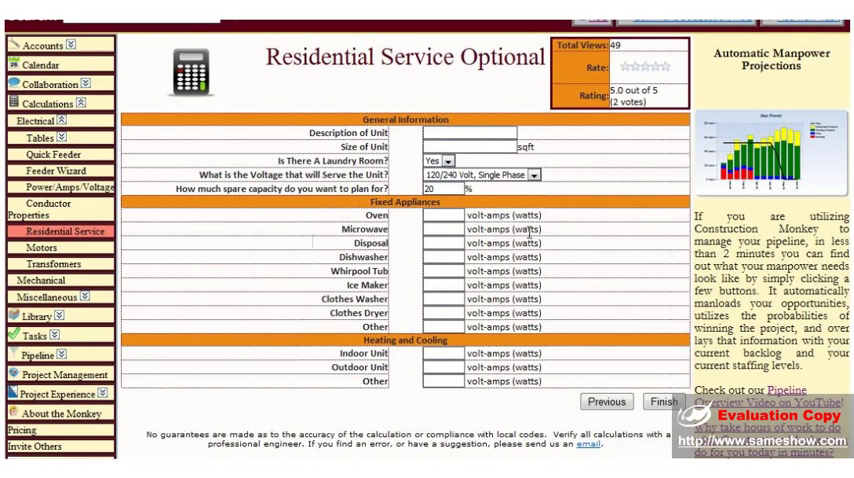
{"action": "scroll", "scroll_direction": "down", "scroll_amount": 3}
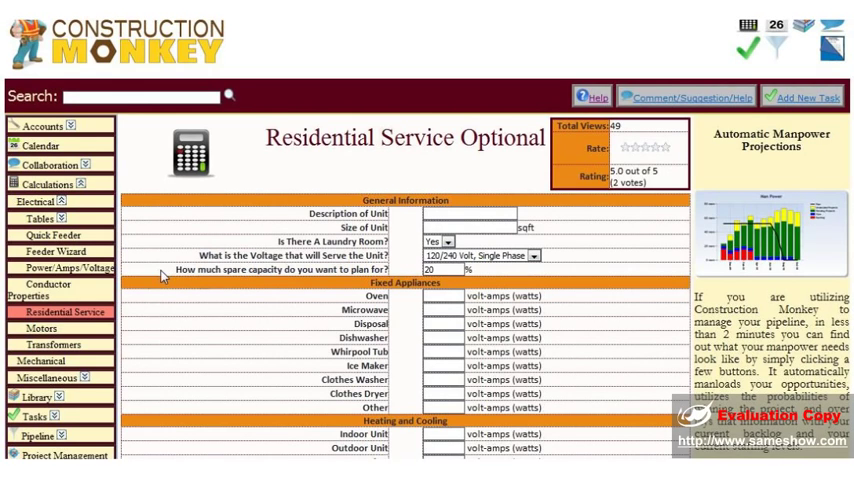
{"action": "scroll", "scroll_direction": "down", "scroll_amount": 3}
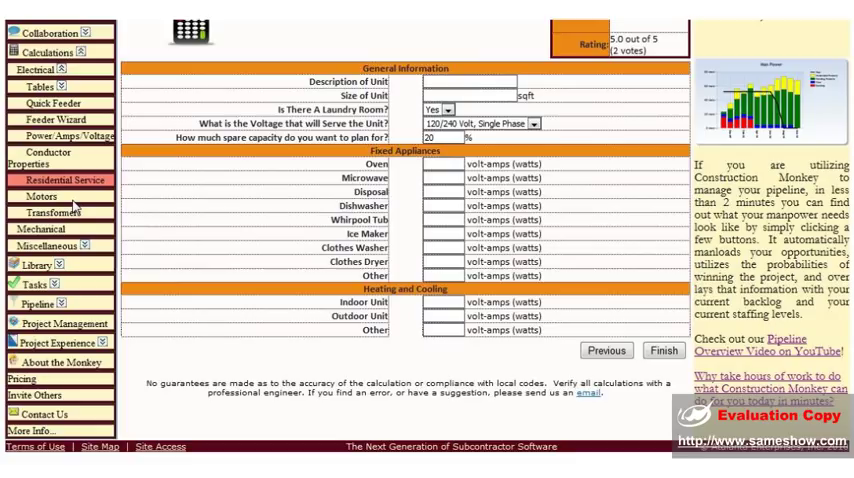
{"action": "mouse_move", "coordinate": [40, 196]}
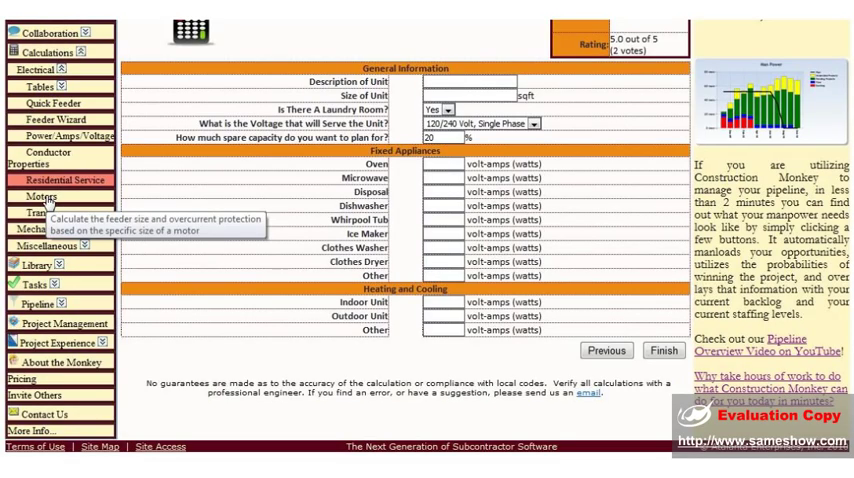
{"action": "left_click", "coordinate": [40, 196]}
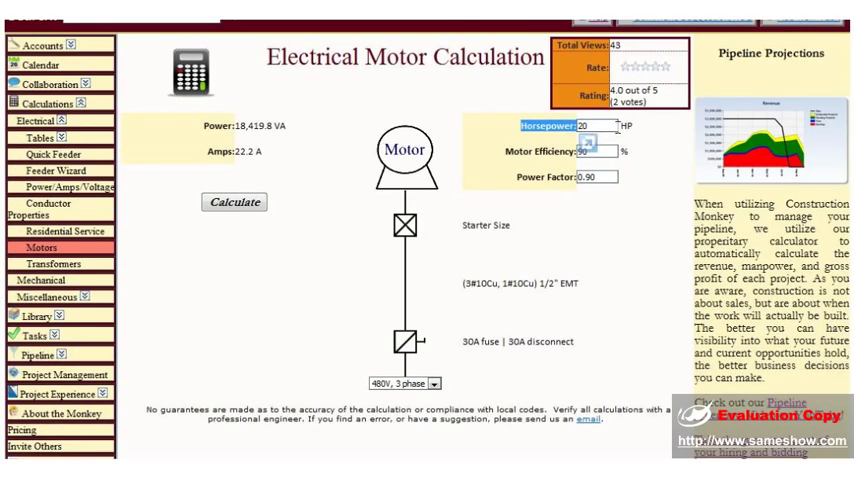
Step: Size the feeder for a 100 HP motor: 110.8 A, 1/0 copper and a 150 A fuse
{"action": "type", "text": "100"}
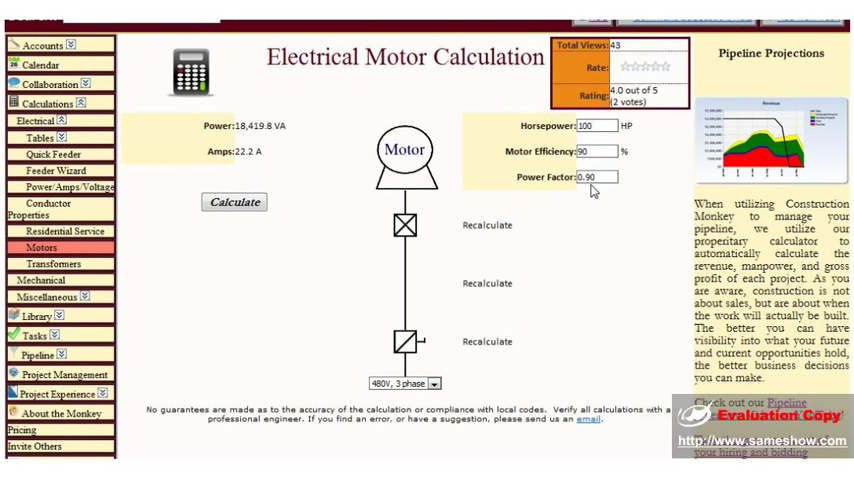
{"action": "mouse_move", "coordinate": [420, 296]}
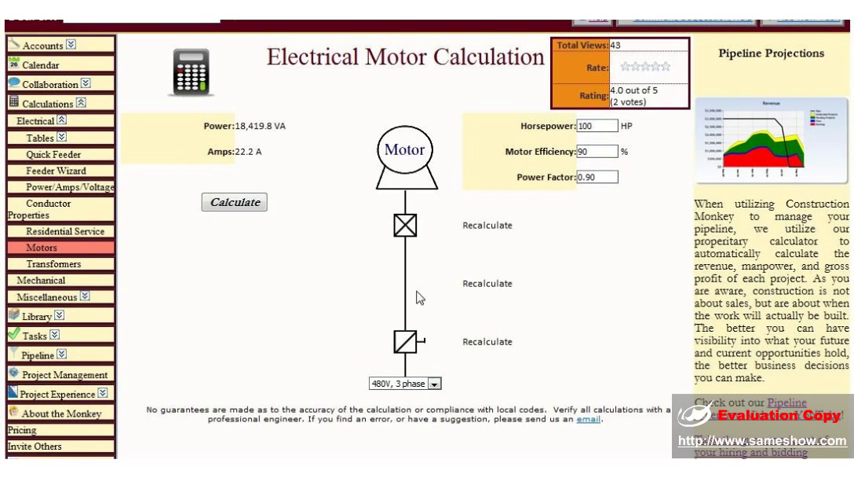
{"action": "mouse_move", "coordinate": [432, 380]}
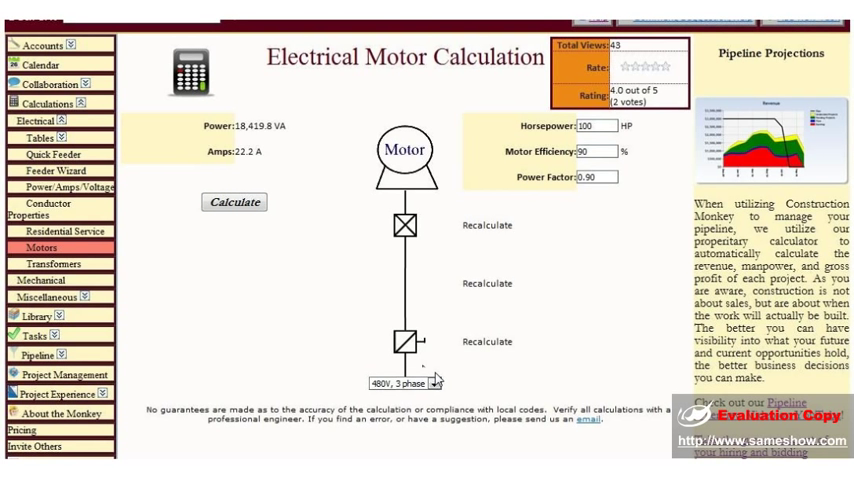
{"action": "left_click", "coordinate": [234, 202]}
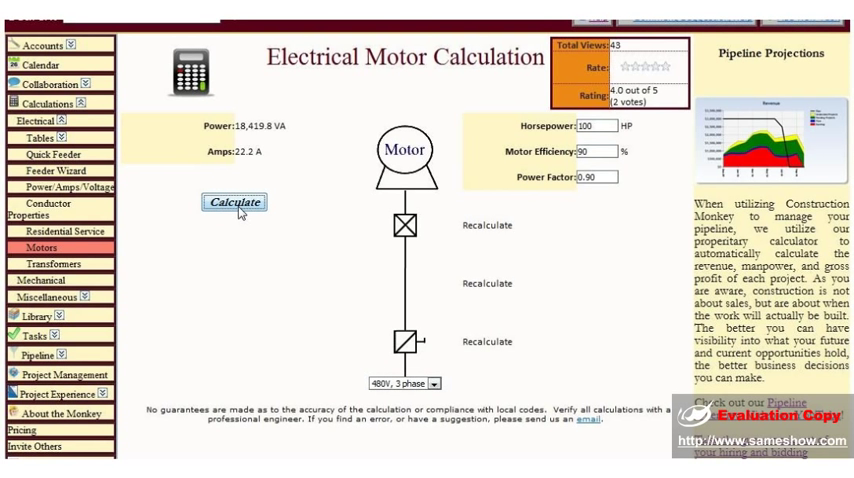
{"action": "left_click", "coordinate": [234, 202]}
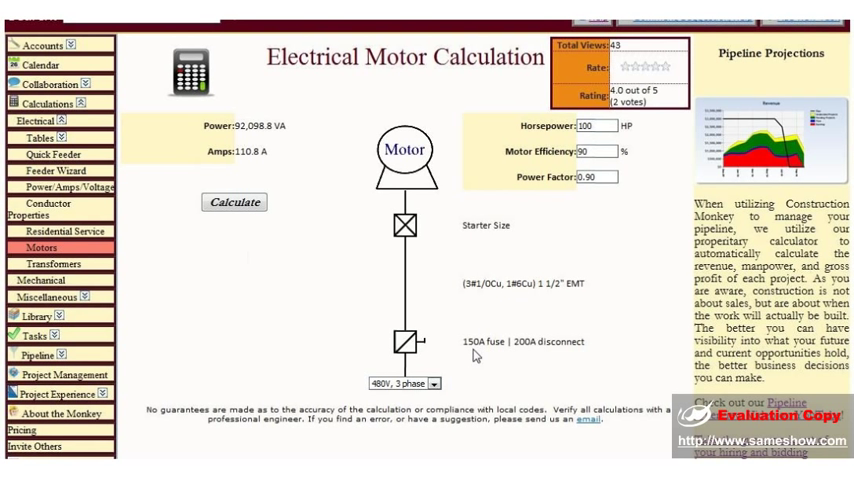
{"action": "mouse_move", "coordinate": [540, 344]}
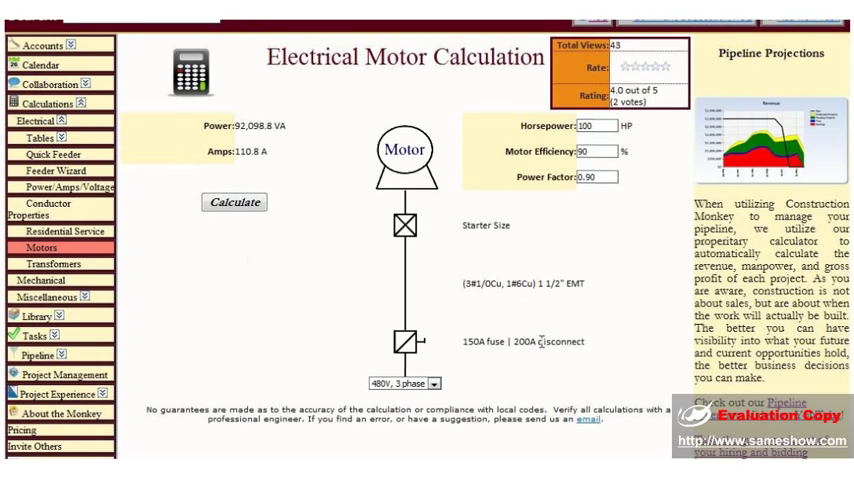
{"action": "mouse_move", "coordinate": [64, 264]}
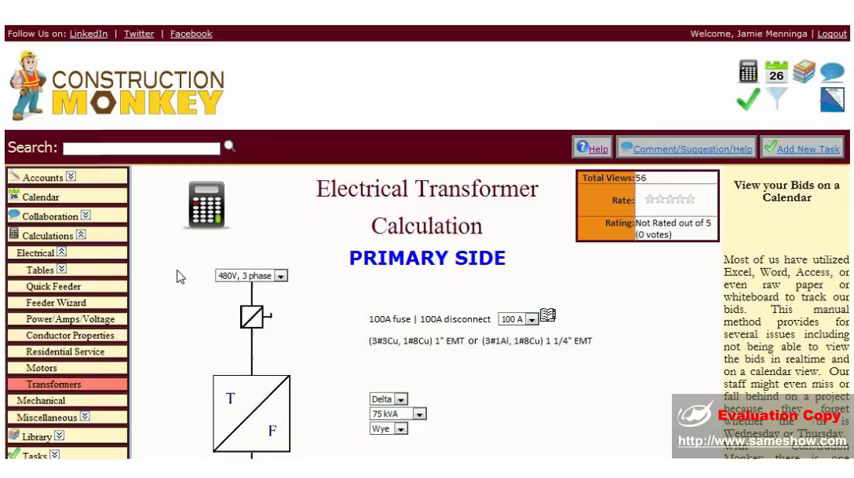
Step: Raise the 75 kVA transformer's primary protection to 150 A and recalculate its feeders
{"action": "scroll", "scroll_direction": "down", "scroll_amount": 3}
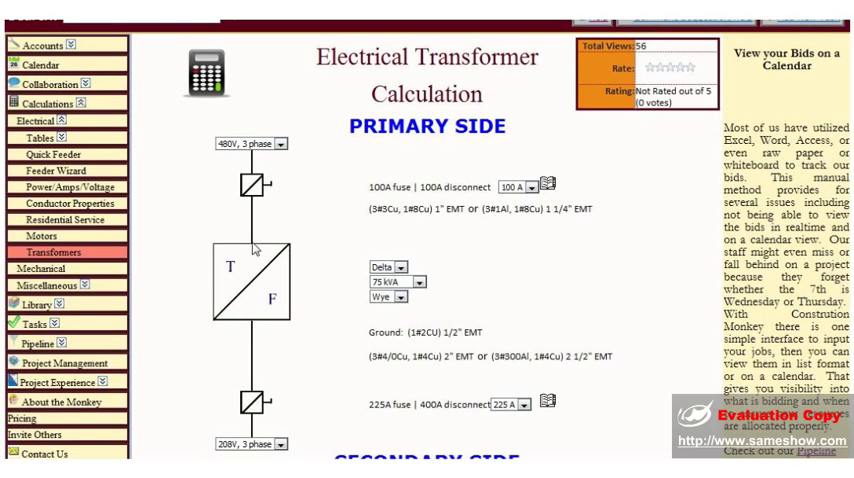
{"action": "left_click", "coordinate": [528, 188]}
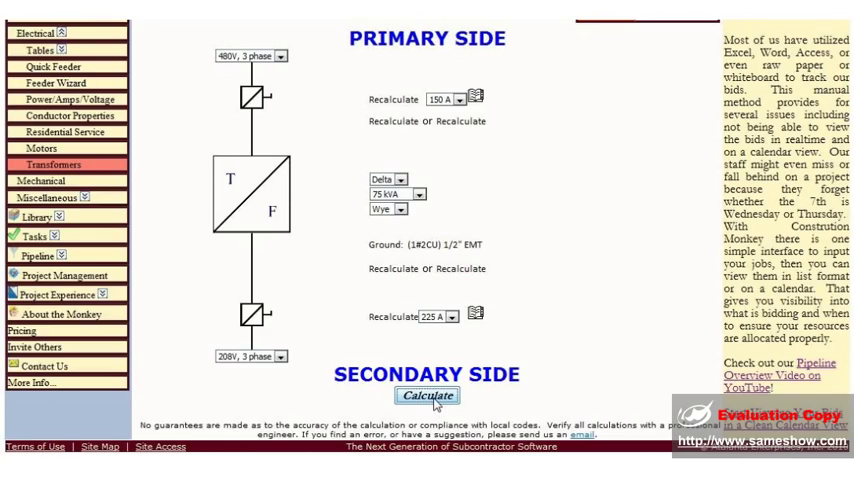
{"action": "left_click", "coordinate": [426, 396]}
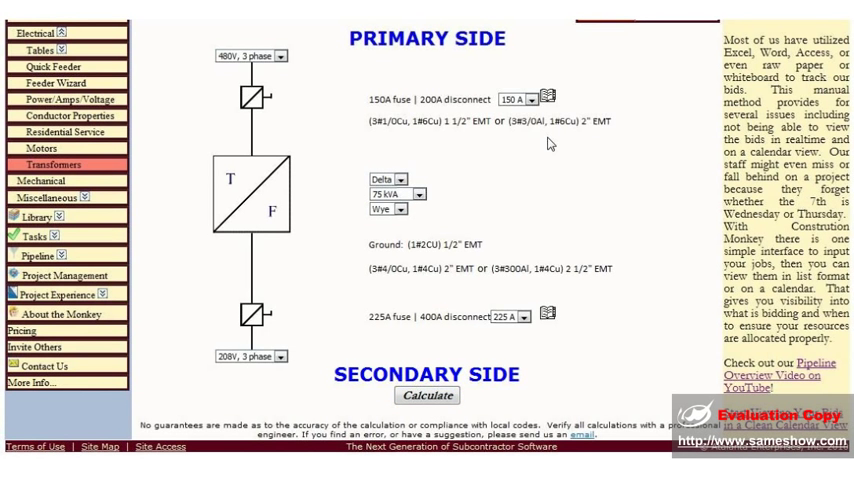
{"action": "mouse_move", "coordinate": [292, 112]}
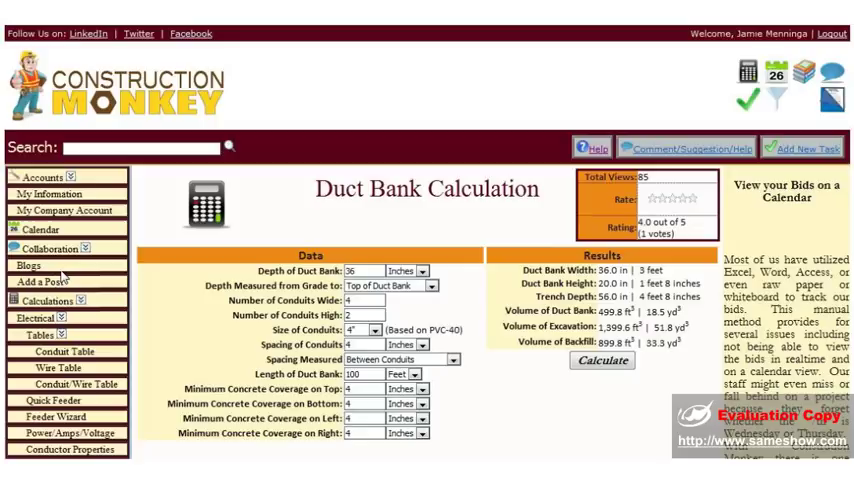
Step: Calculate the duct bank: 52-inch width and 721.9 cubic feet volume for 4-inch conduits
{"action": "scroll", "scroll_direction": "down", "scroll_amount": 3}
{"action": "type", "text": "6"}
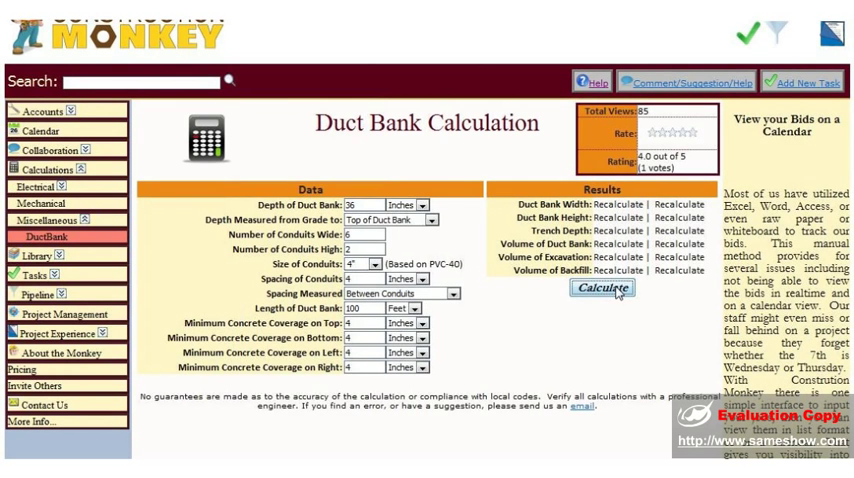
{"action": "left_click", "coordinate": [602, 290]}
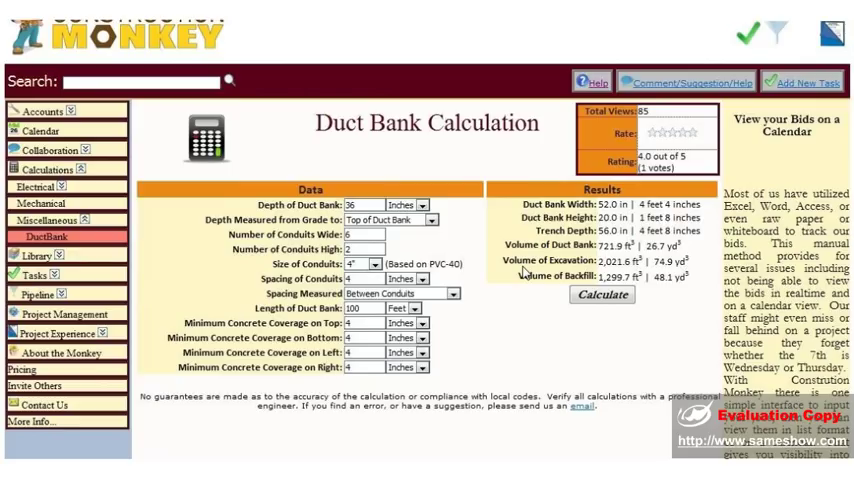
{"action": "mouse_move", "coordinate": [420, 156]}
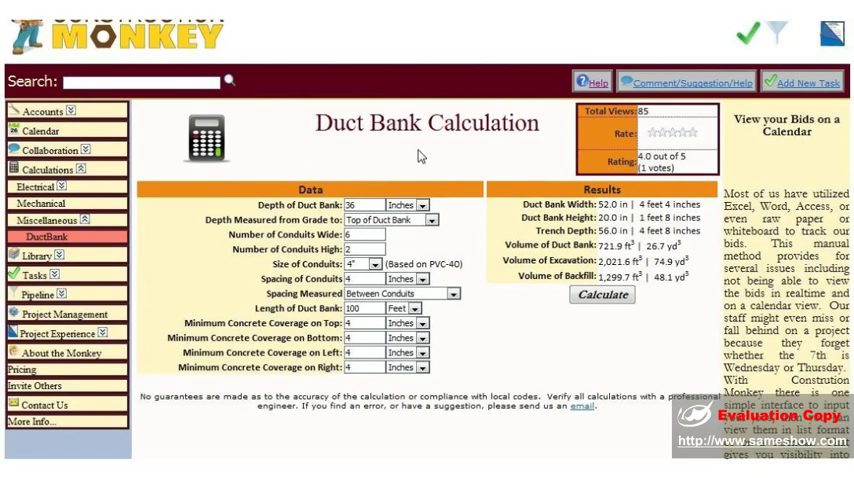